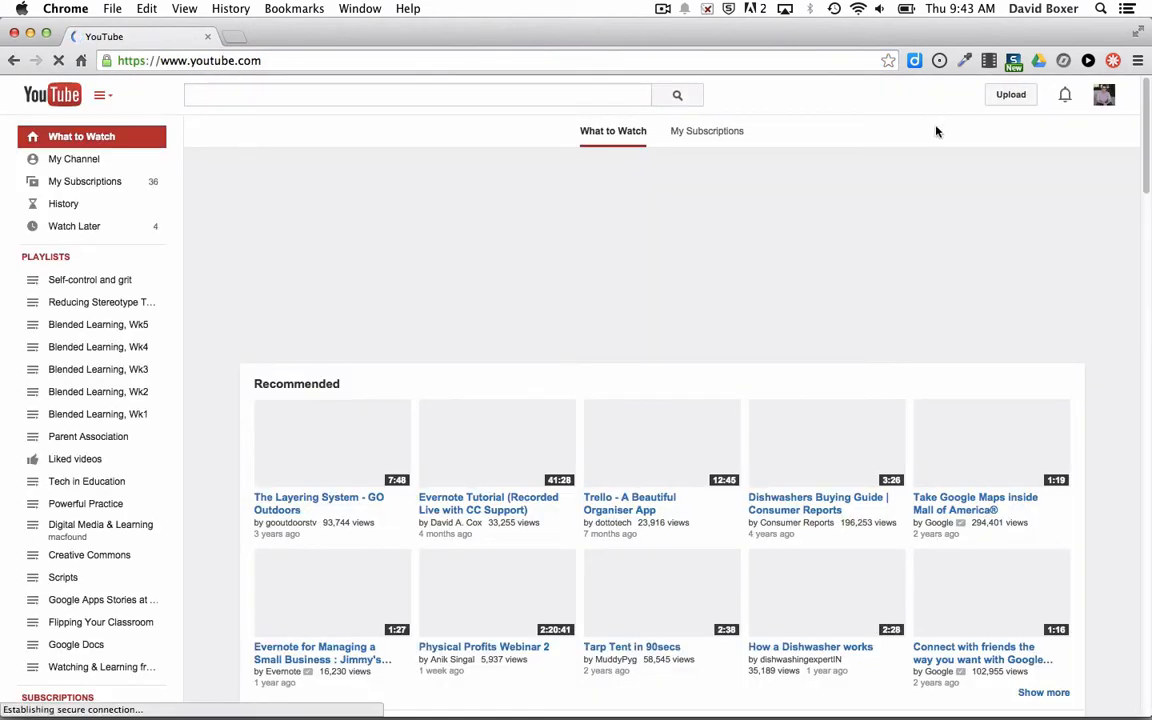
# From the YouTube home page, request the video upload page via the Upload button.
pyautogui.click(417, 95)
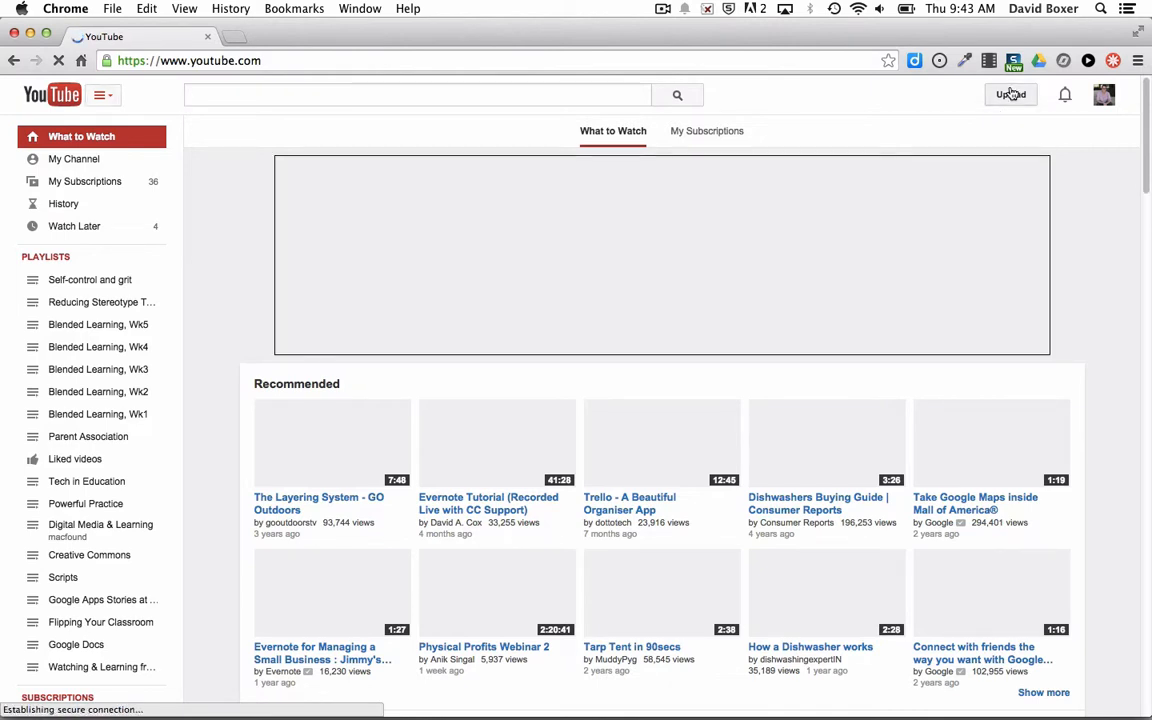
pyautogui.click(415, 95)
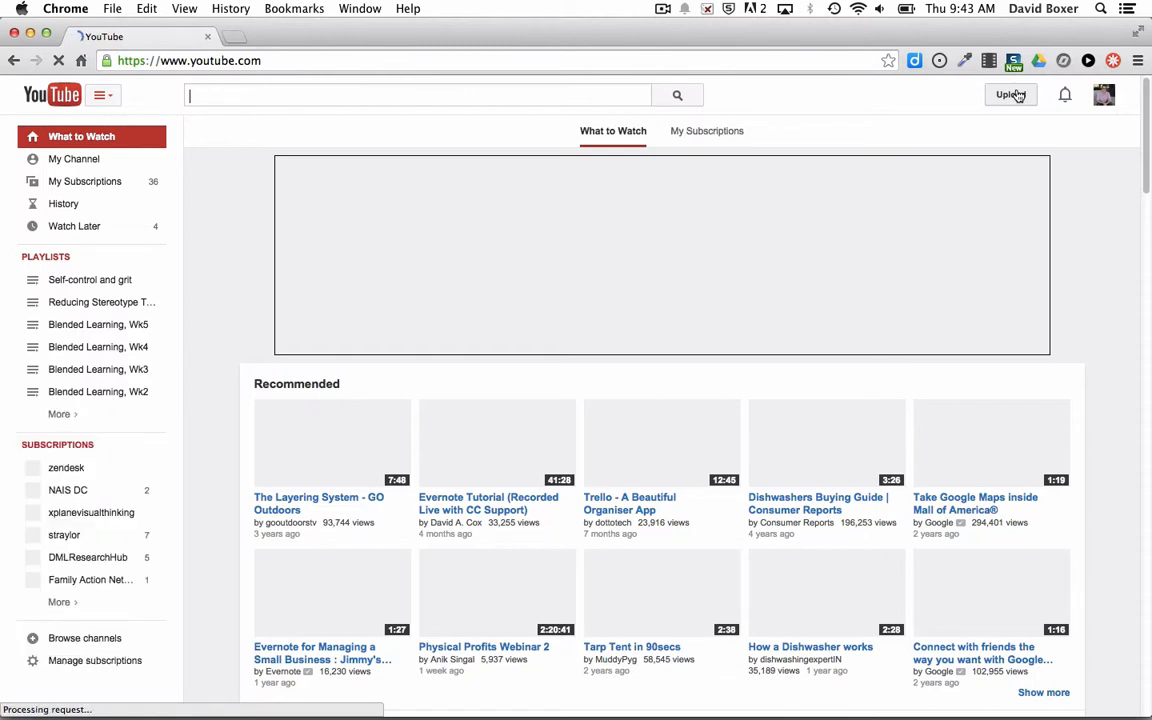
pyautogui.click(1007, 94)
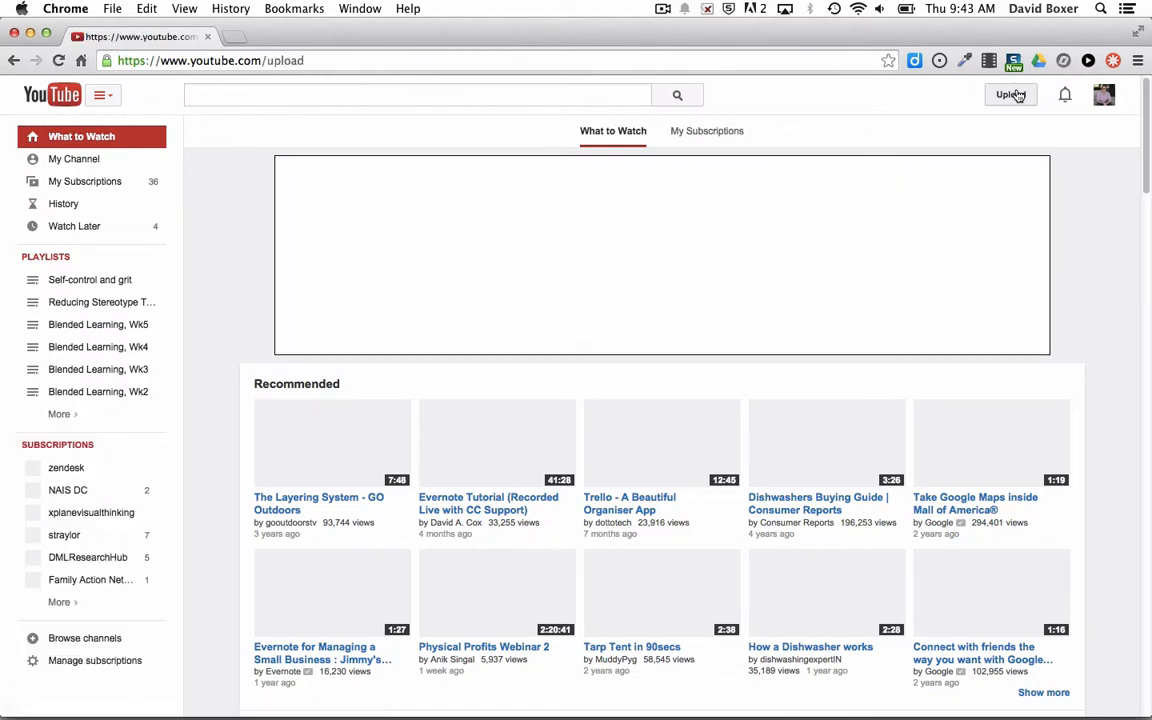
# Load the upload page and set the upload privacy dropdown to Unlisted.
pyautogui.click(1008, 94)
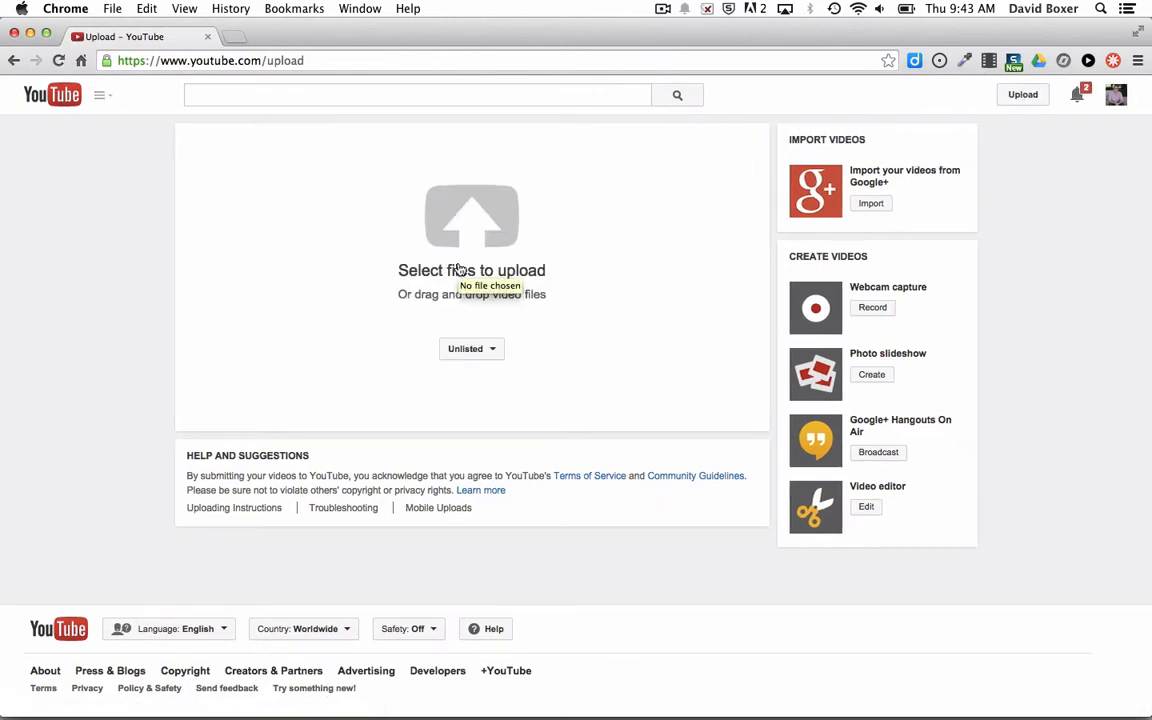
pyautogui.moveTo(466, 348)
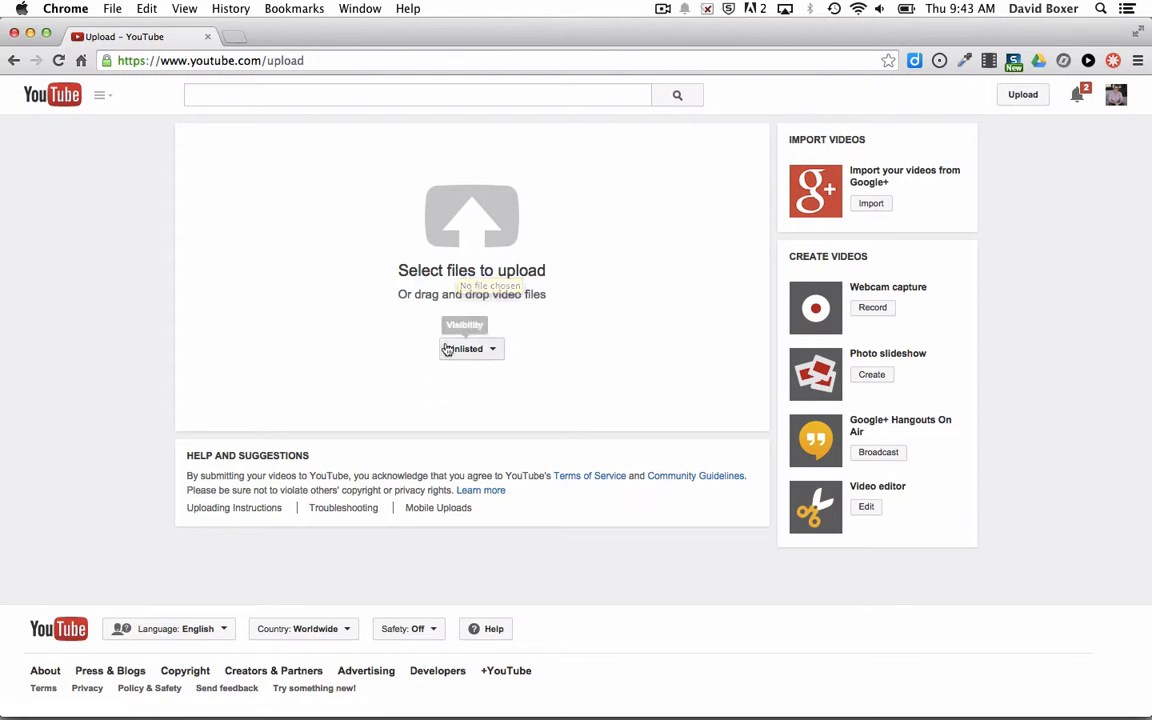
pyautogui.click(471, 348)
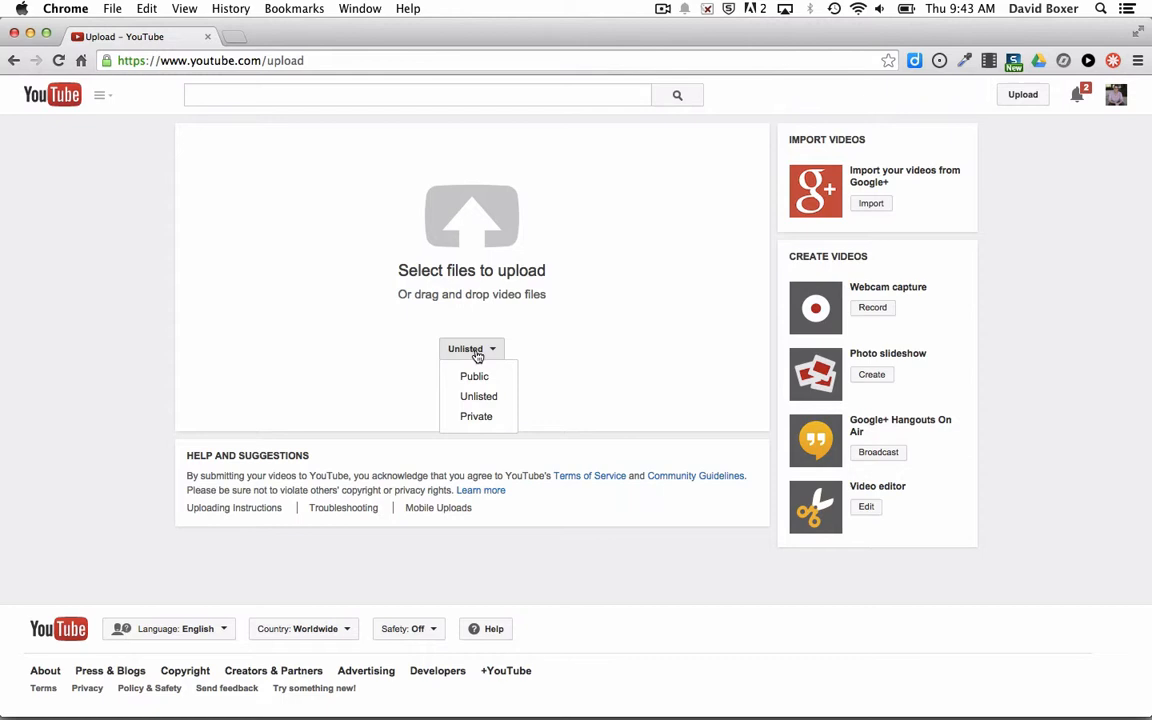
pyautogui.moveTo(474, 376)
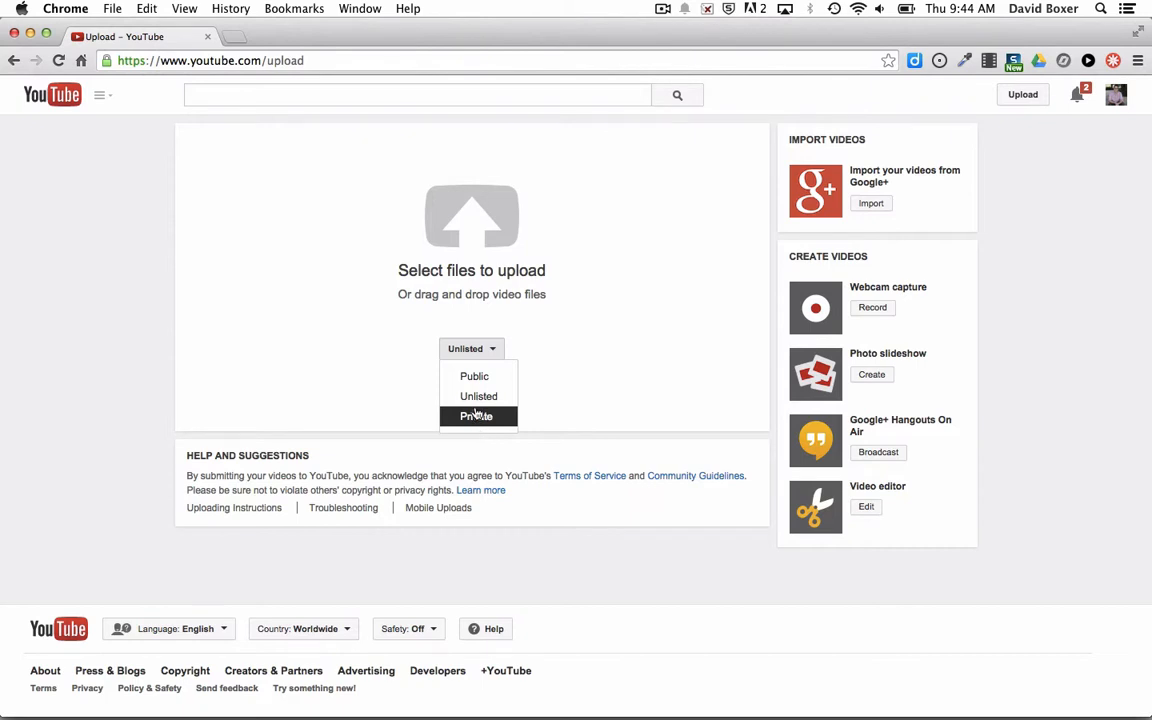
pyautogui.moveTo(477, 396)
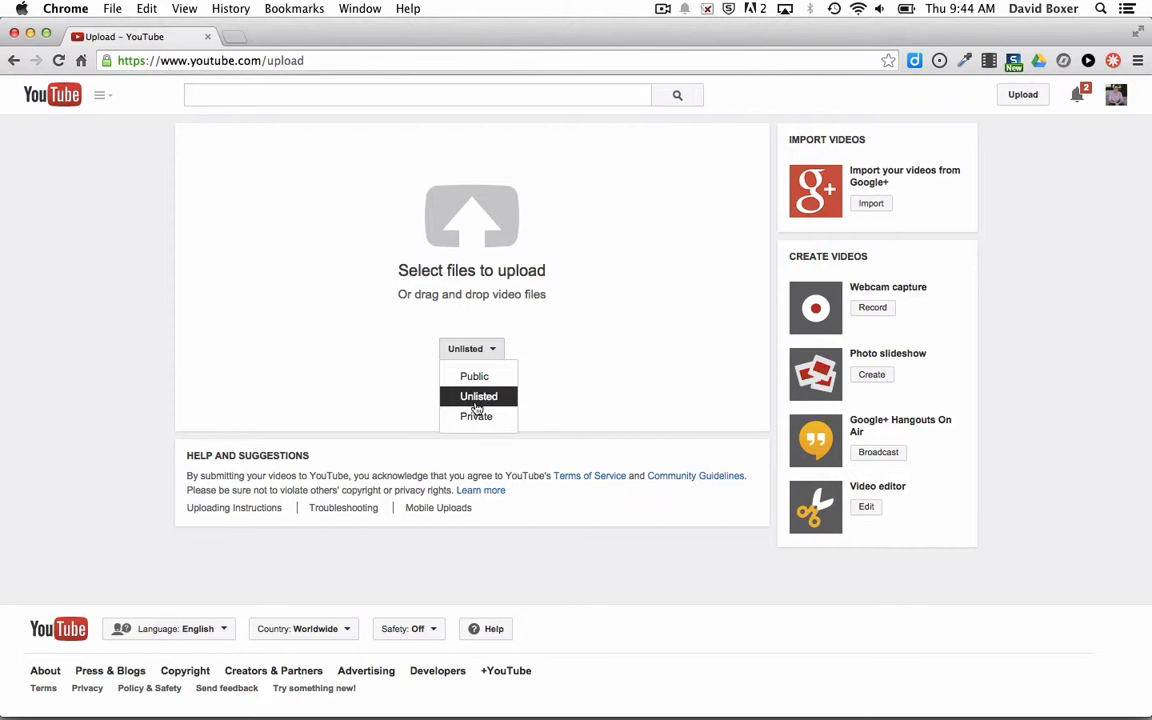
pyautogui.click(477, 396)
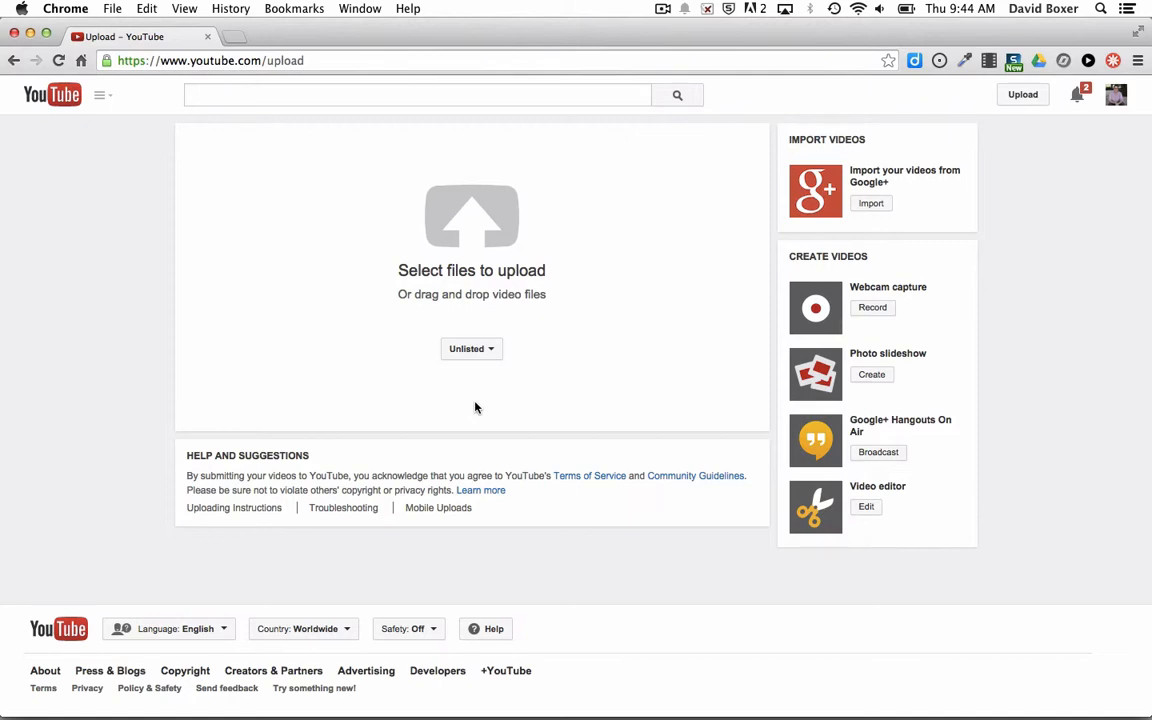
# Drag the QuickTime .mov from Finder's Movies folder onto the YouTube upload area.
pyautogui.click(471, 218)
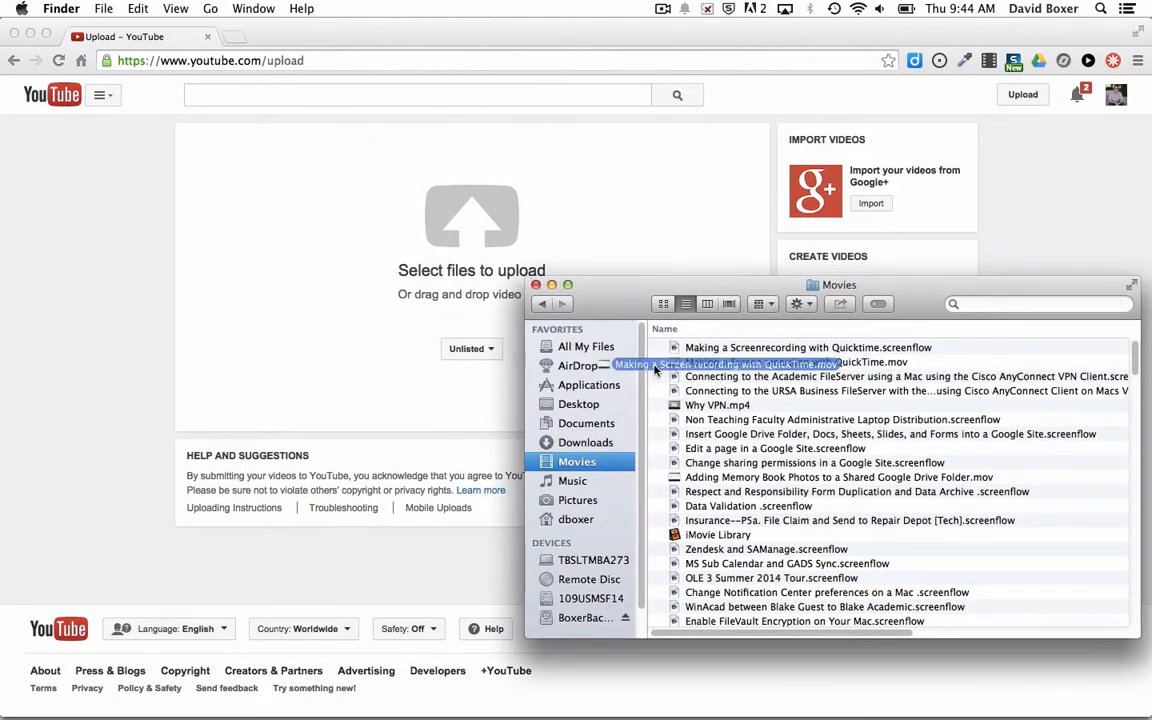
pyautogui.moveTo(730, 362); pyautogui.dragTo(450, 304)
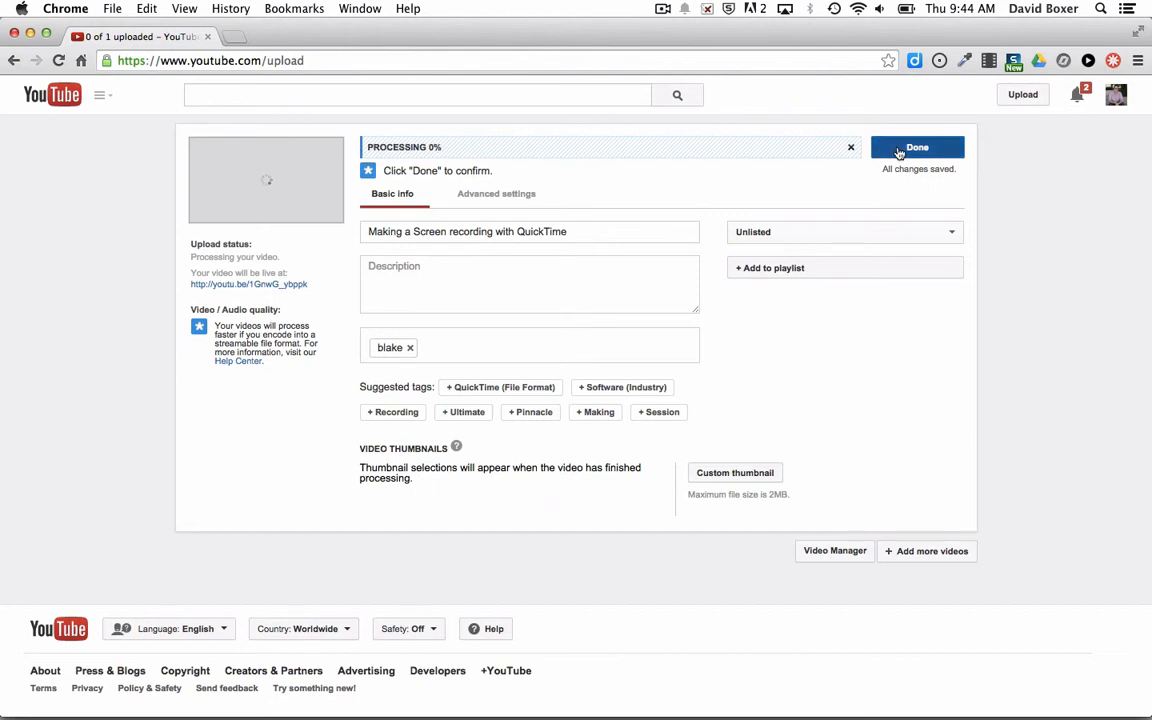
# Confirm the details of 'Making a Screen recording with QuickTime' with Done.
pyautogui.click(917, 147)
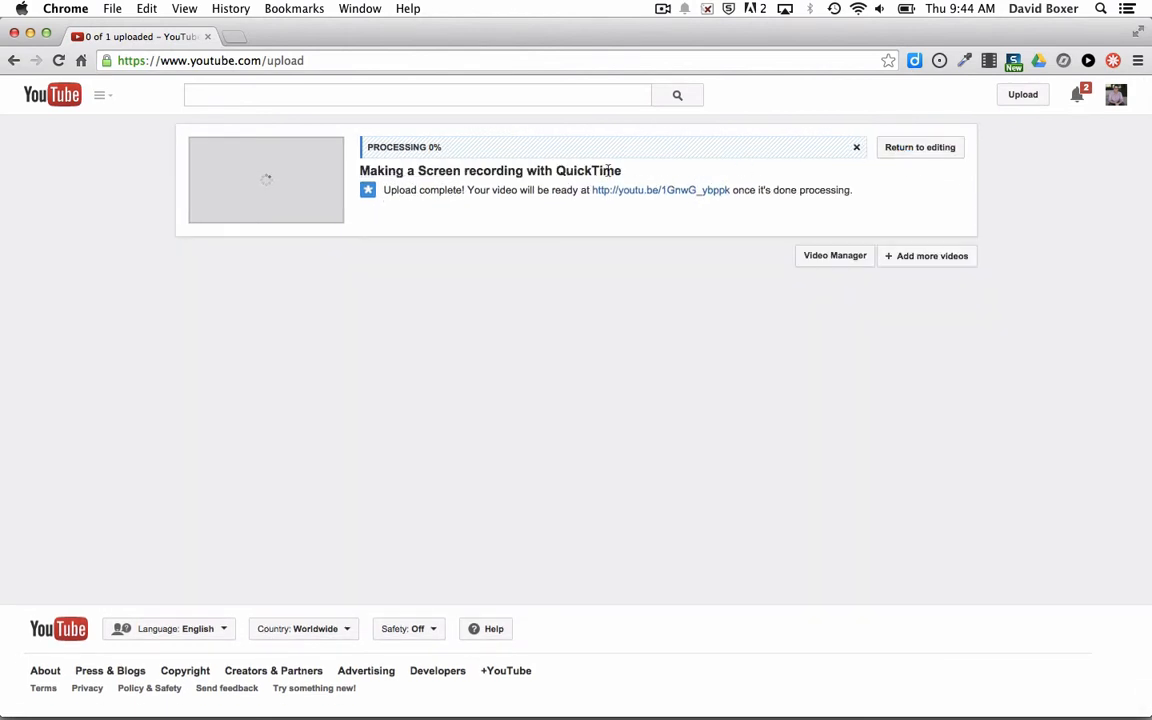
pyautogui.moveTo(717, 197)
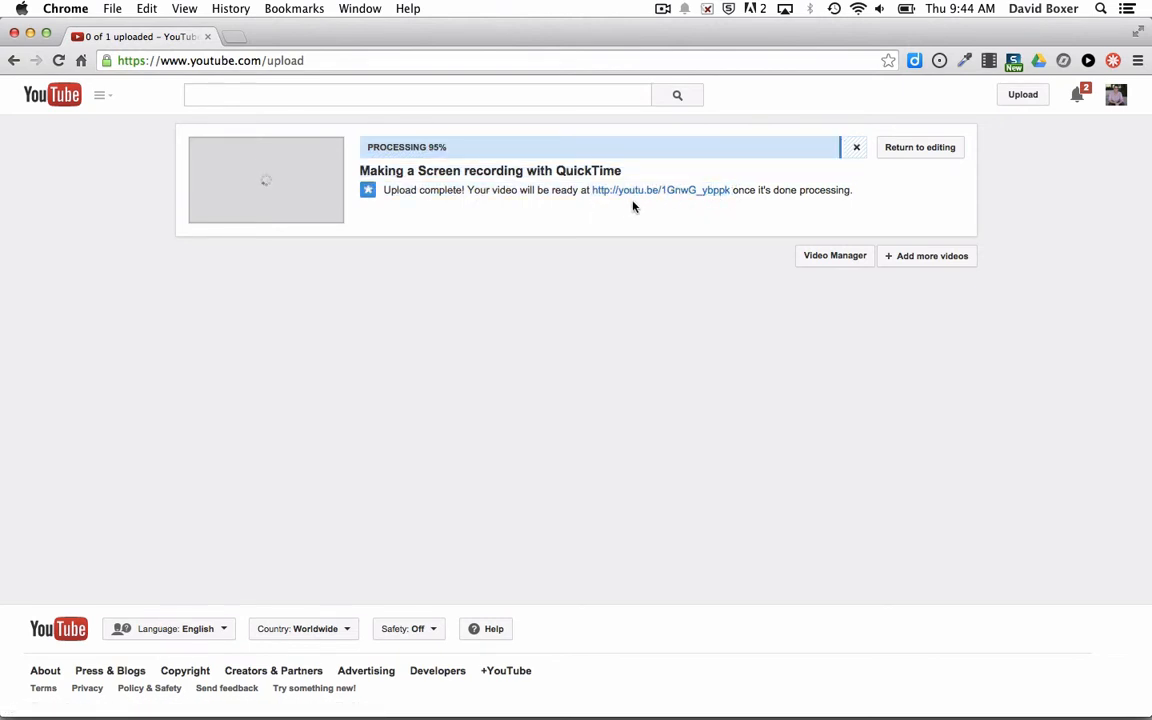
pyautogui.moveTo(638, 190)
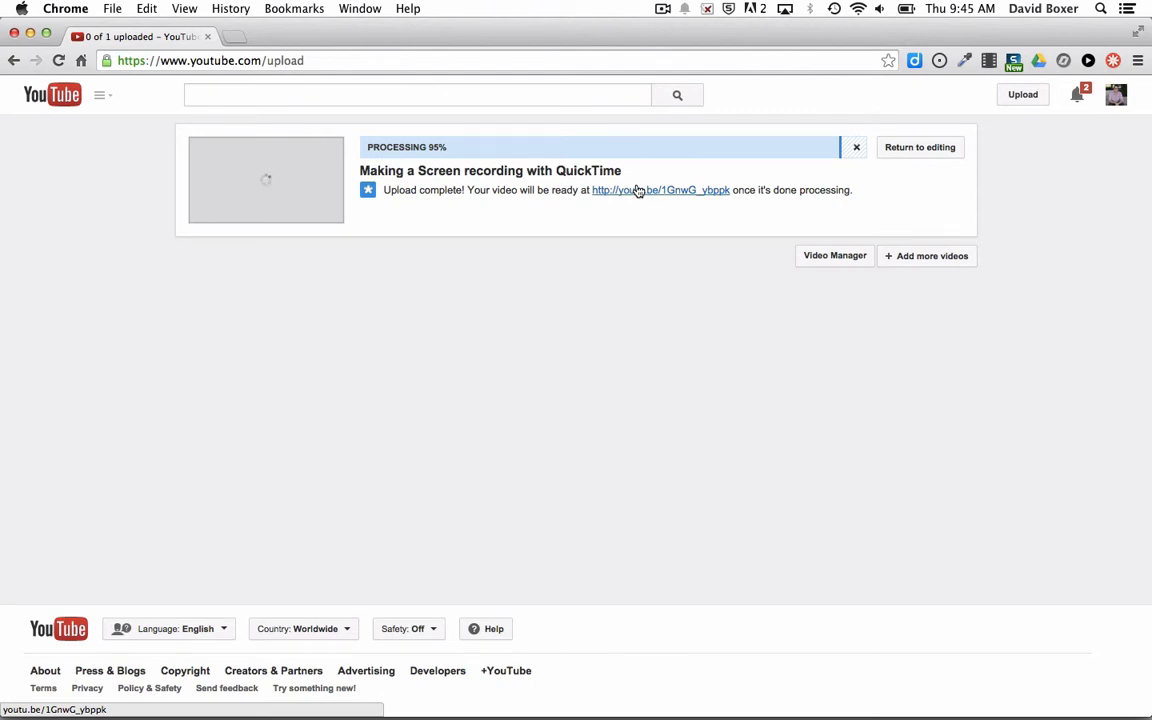
# Open the video's youtu.be share link in a new tab.
pyautogui.rightClick(637, 190)
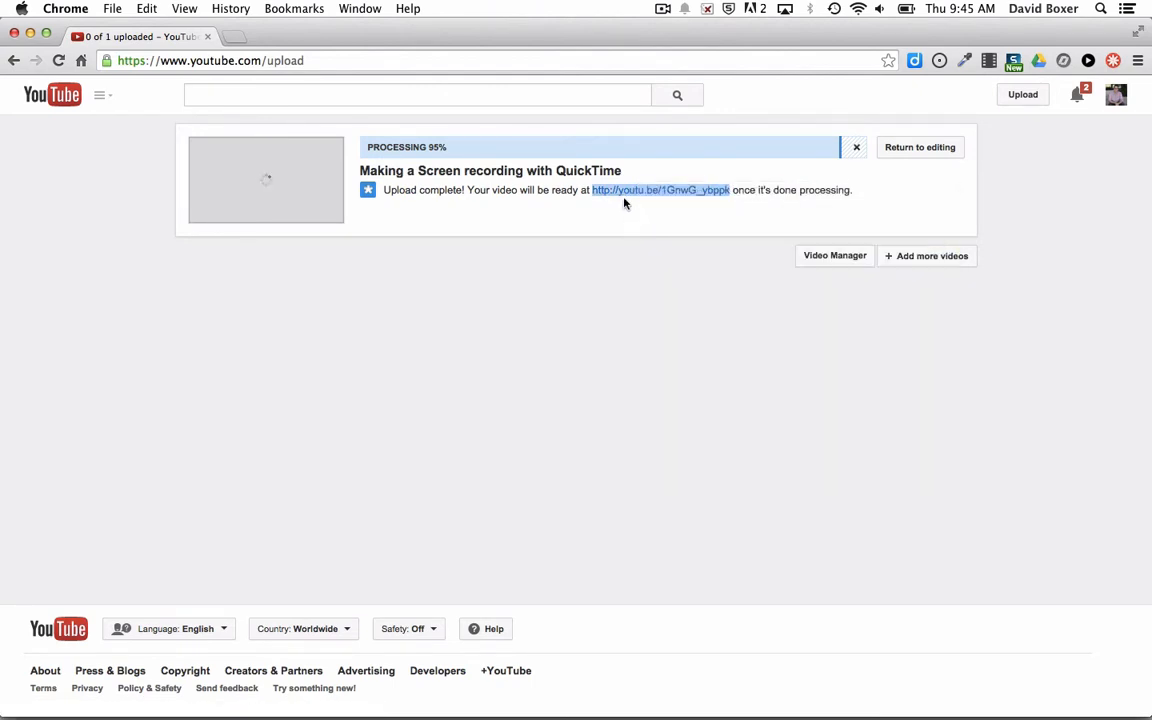
pyautogui.click(660, 190)
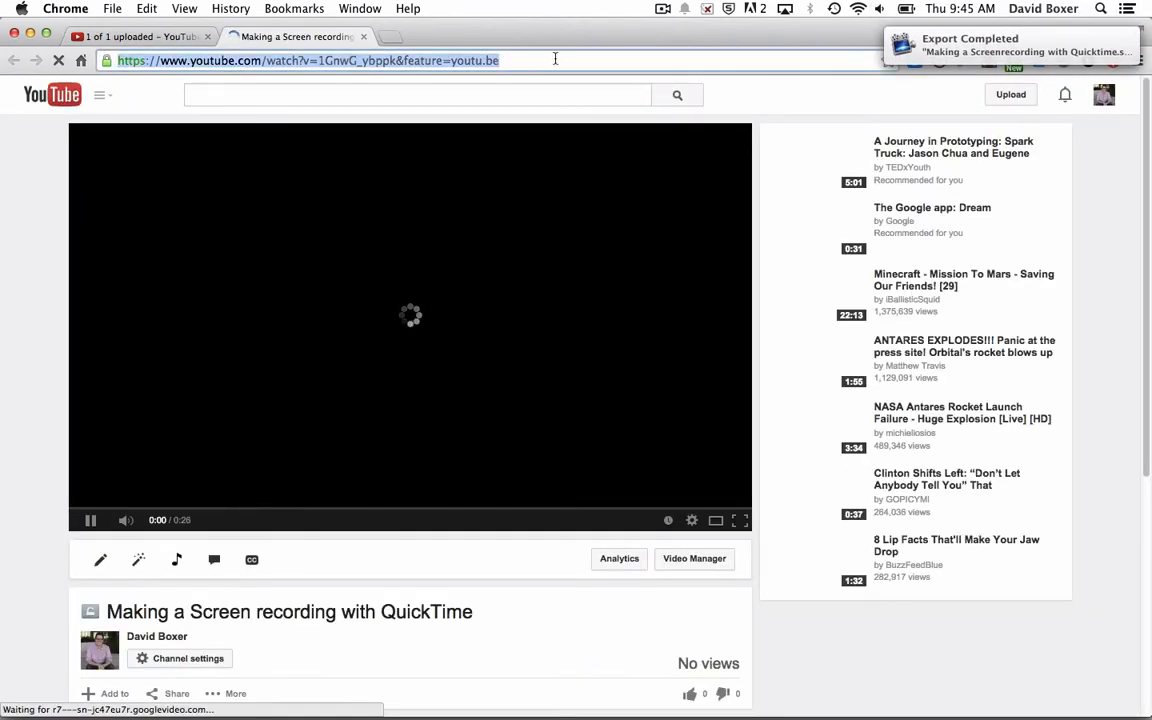